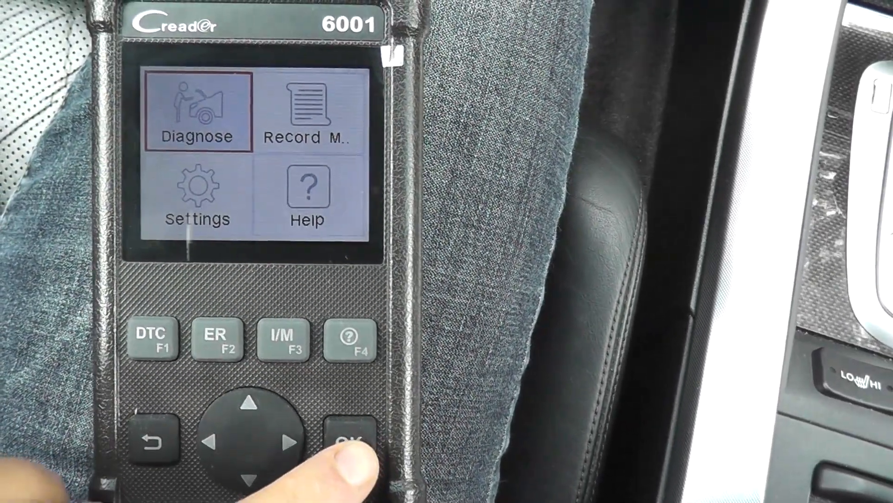
- Enter Diagnose from the main menu, reaching the diagnostic menu with I/M Readiness highlighted
click(355, 439)
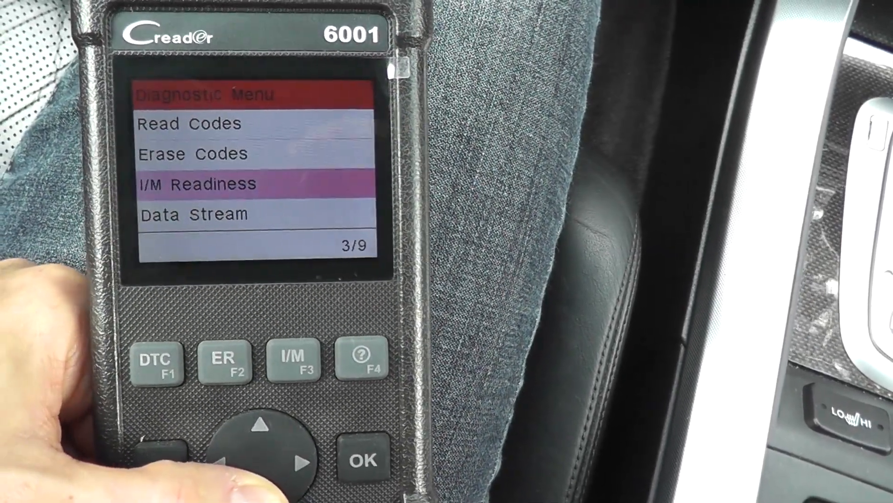
- Enter Data Stream, showing View All Items, Select Items and View Graphic Items
click(362, 458)
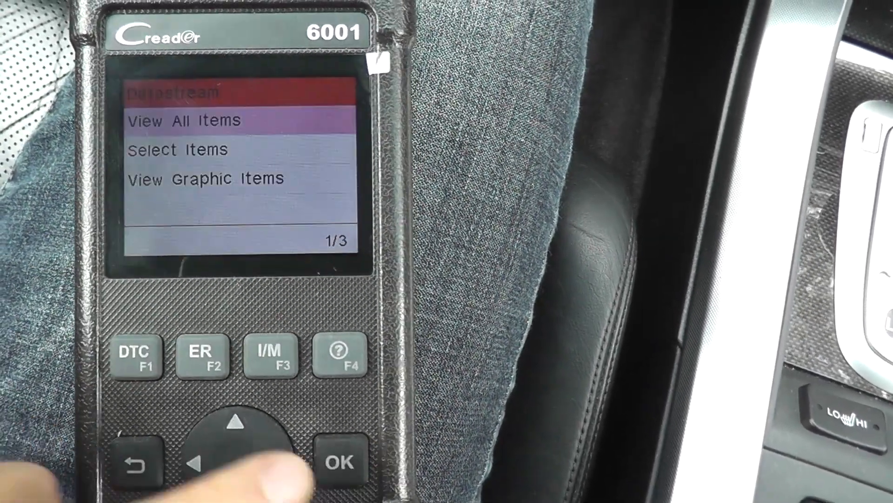